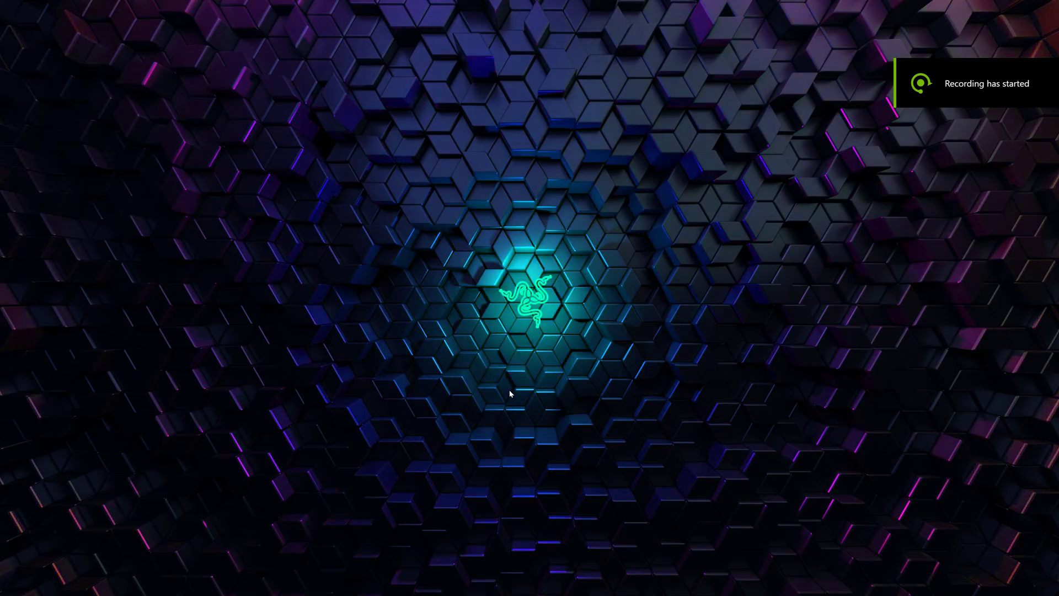
Step: Reveal the hidden desktop icons by clicking an empty spot on the desktop
left_click(551, 585)
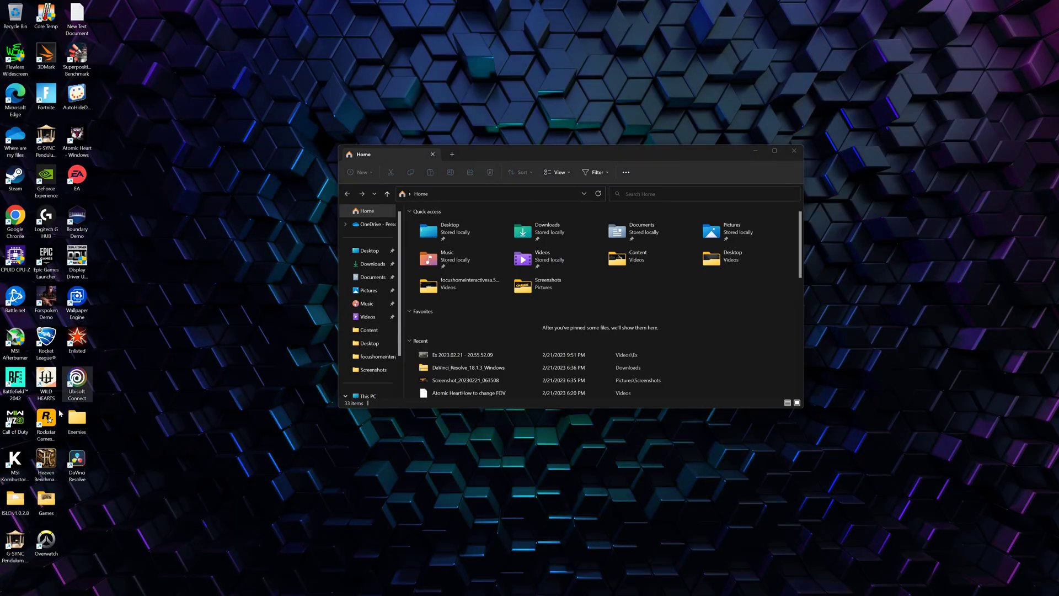
mouse_move(78, 260)
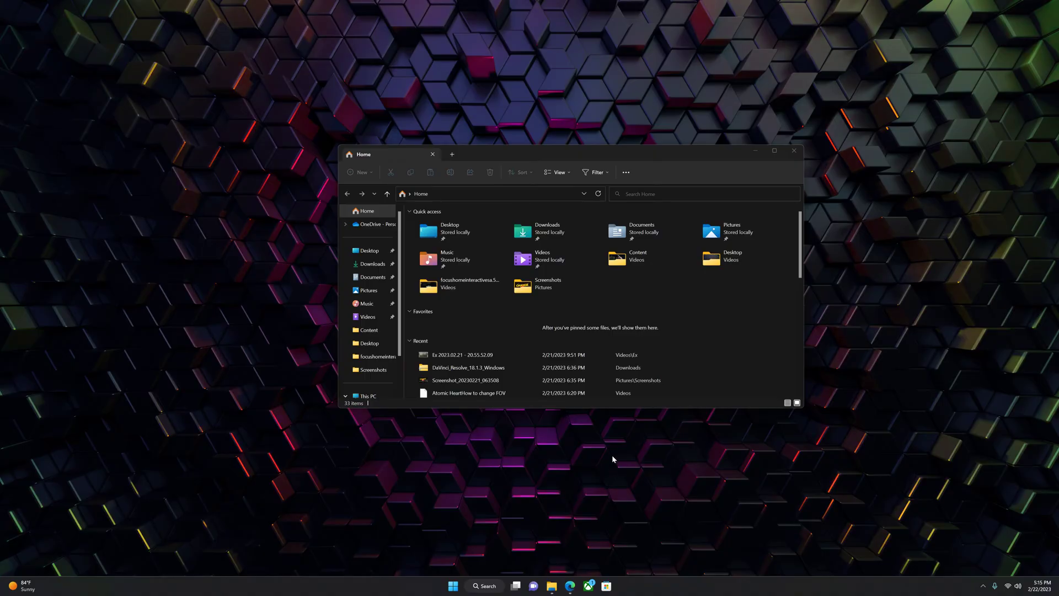
mouse_move(584, 504)
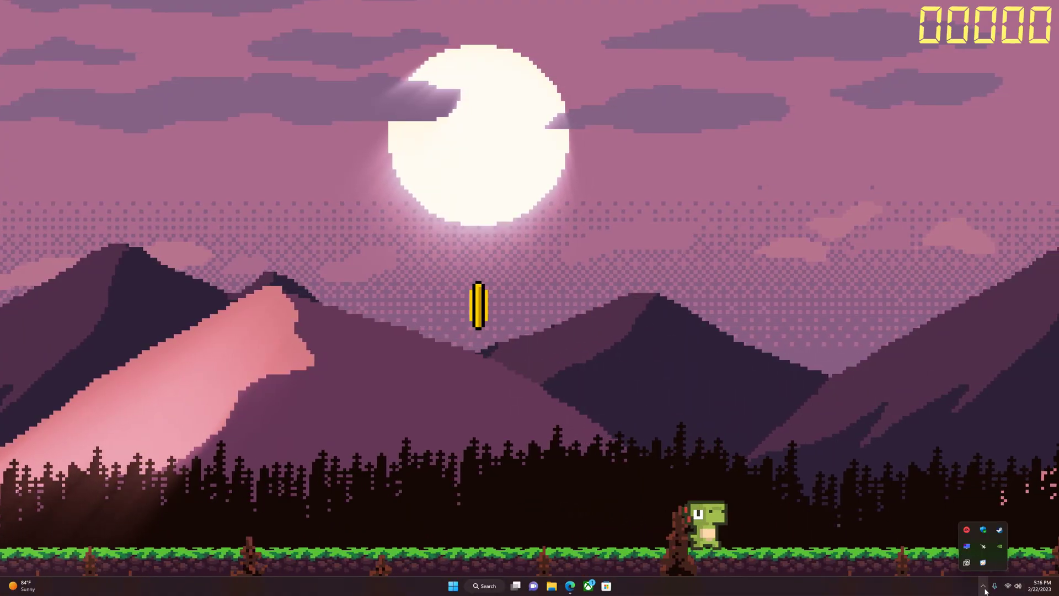
Step: Browse Wallpaper Engine's Discover tab of newly approved wallpapers, then return to the Installed tab
left_click(605, 586)
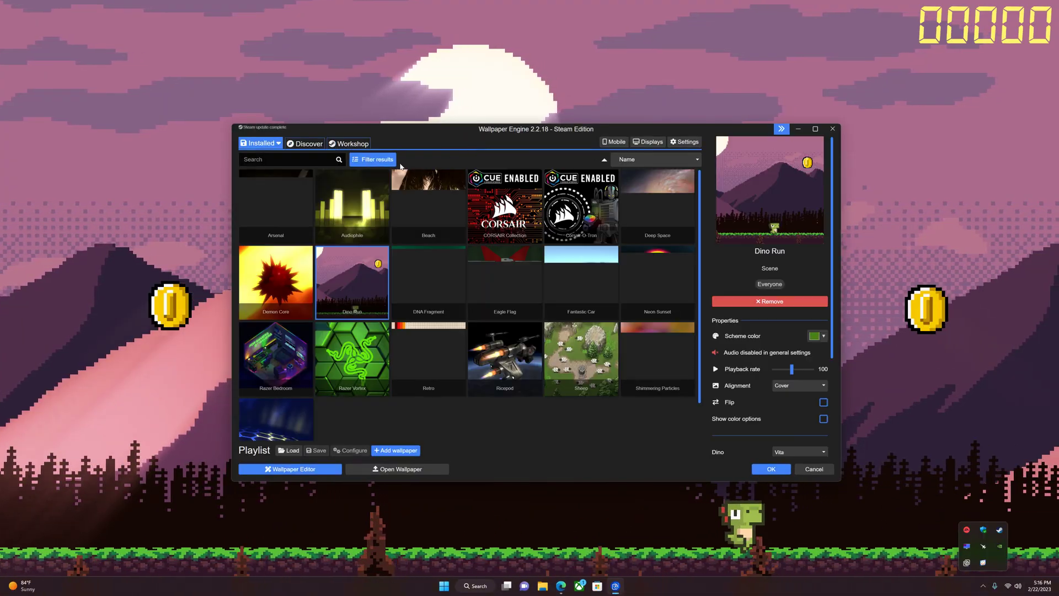
left_click(304, 142)
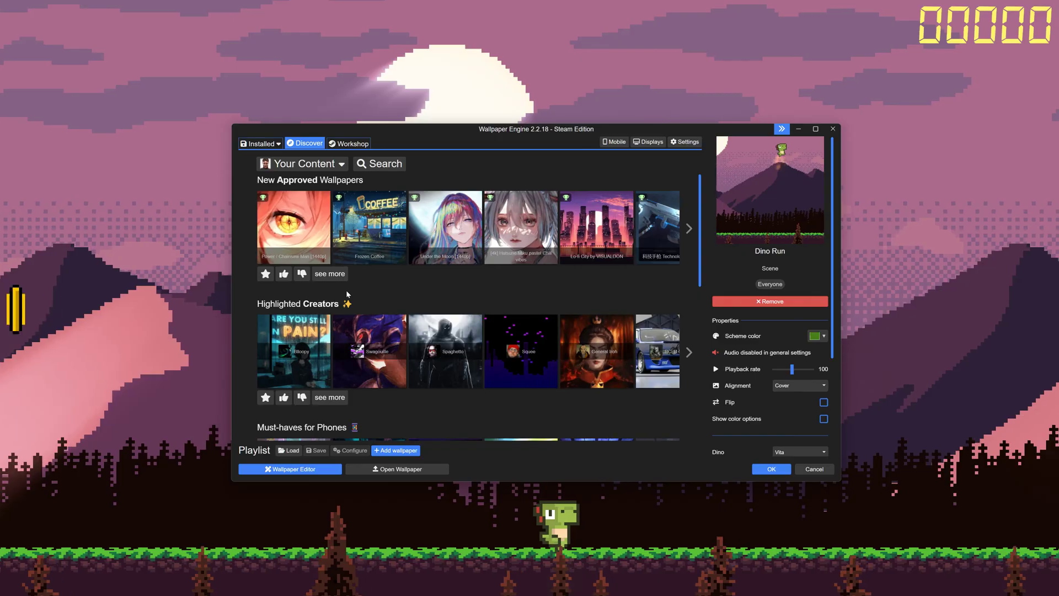
scroll("down", 3)
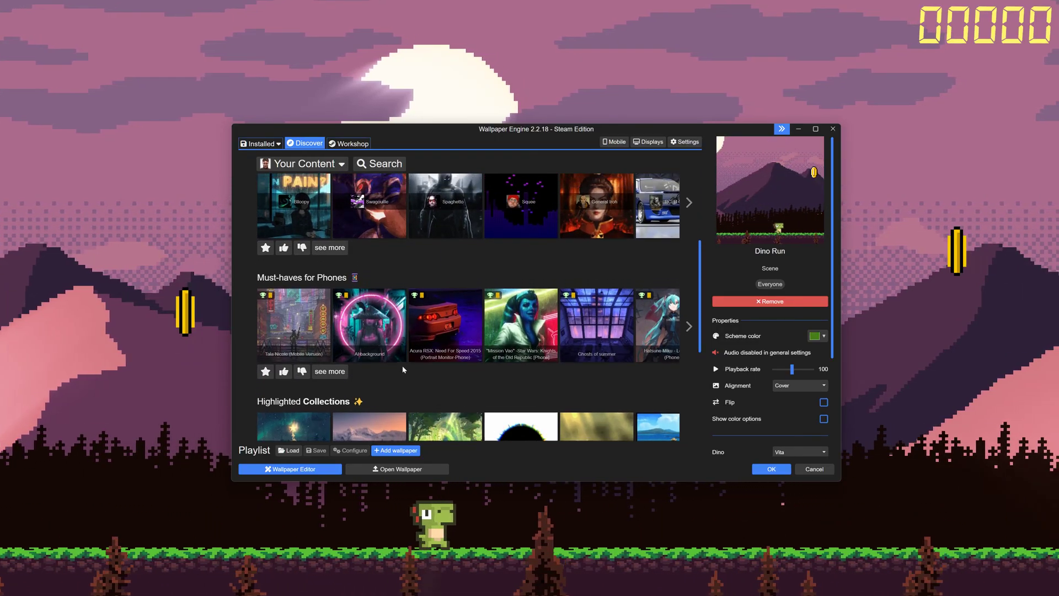
scroll("down", 3)
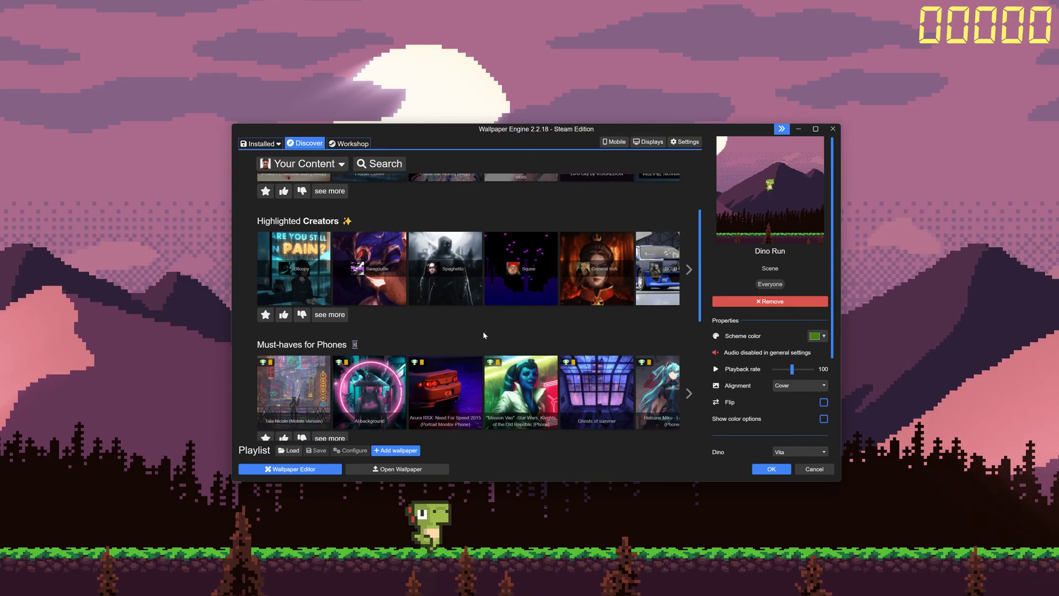
left_click(261, 142)
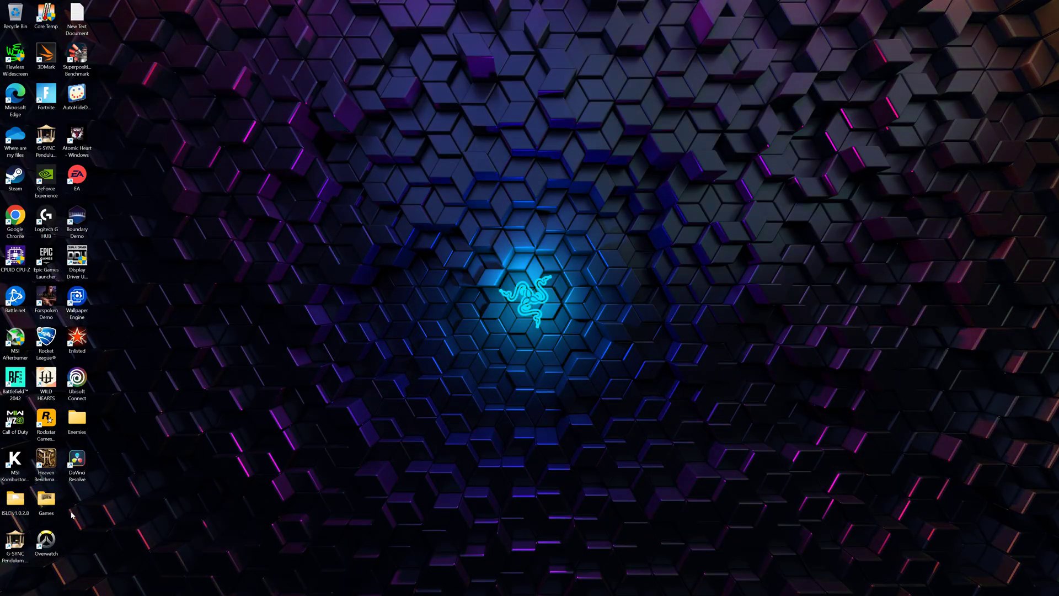
mouse_move(45, 498)
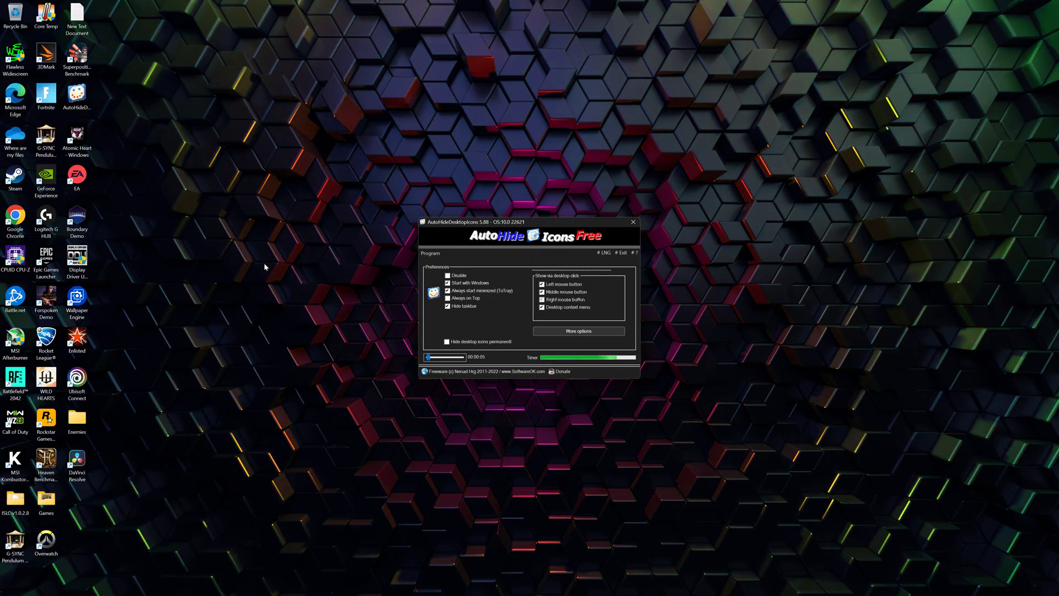
mouse_move(207, 272)
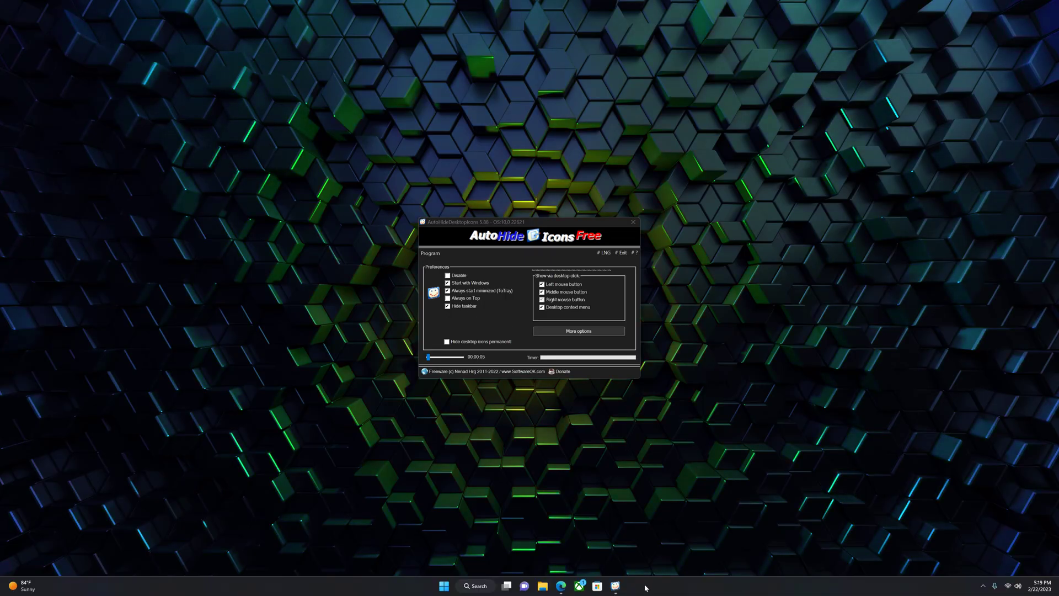
Step: From the taskbar's context menu, reach Taskbar behaviors and enable Automatically hide the taskbar
right_click(615, 585)
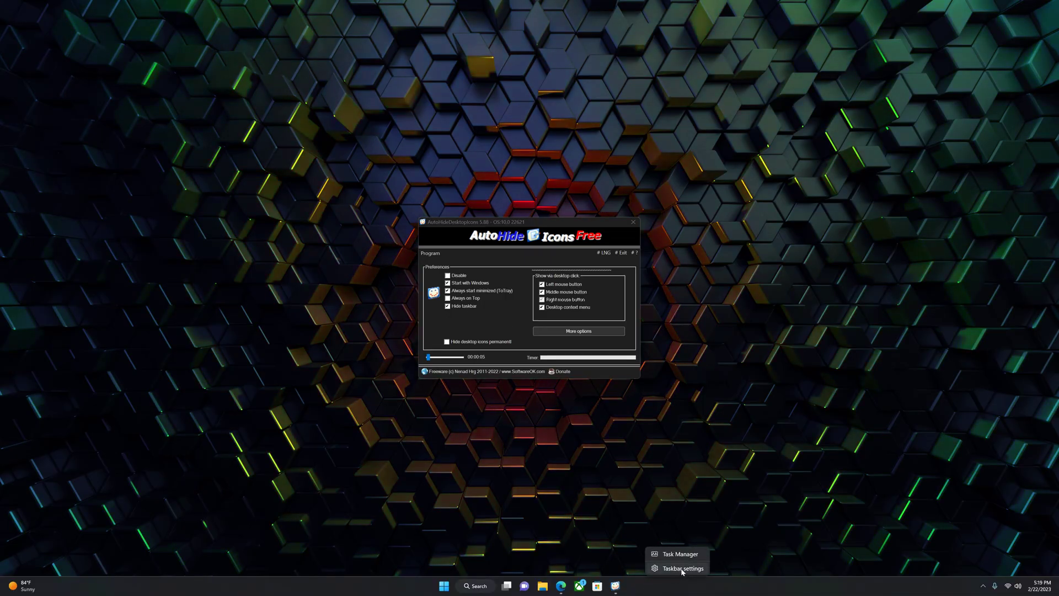
left_click(679, 568)
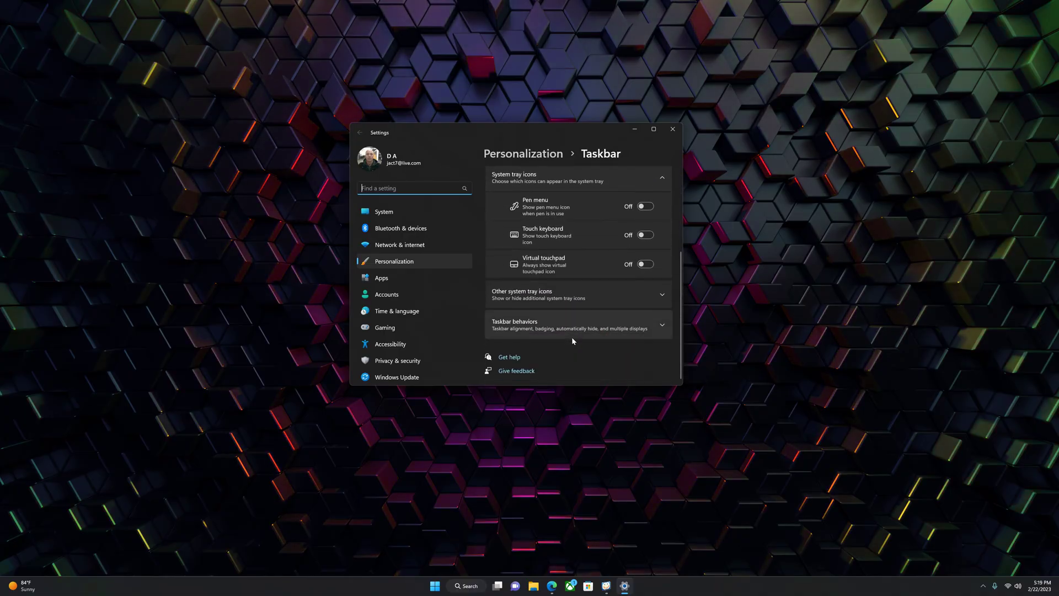
right_click(624, 585)
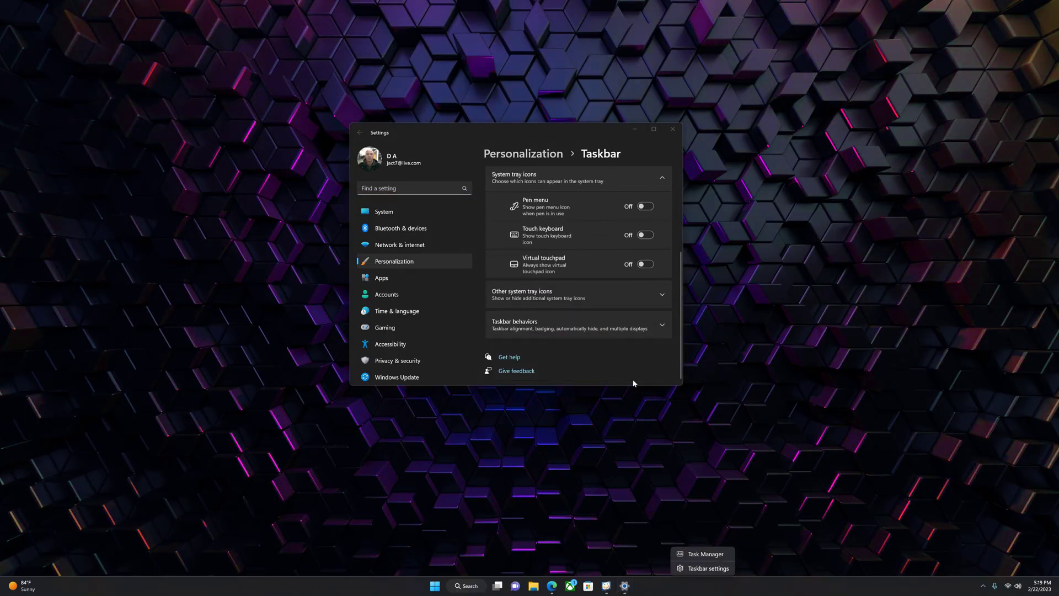
left_click(578, 324)
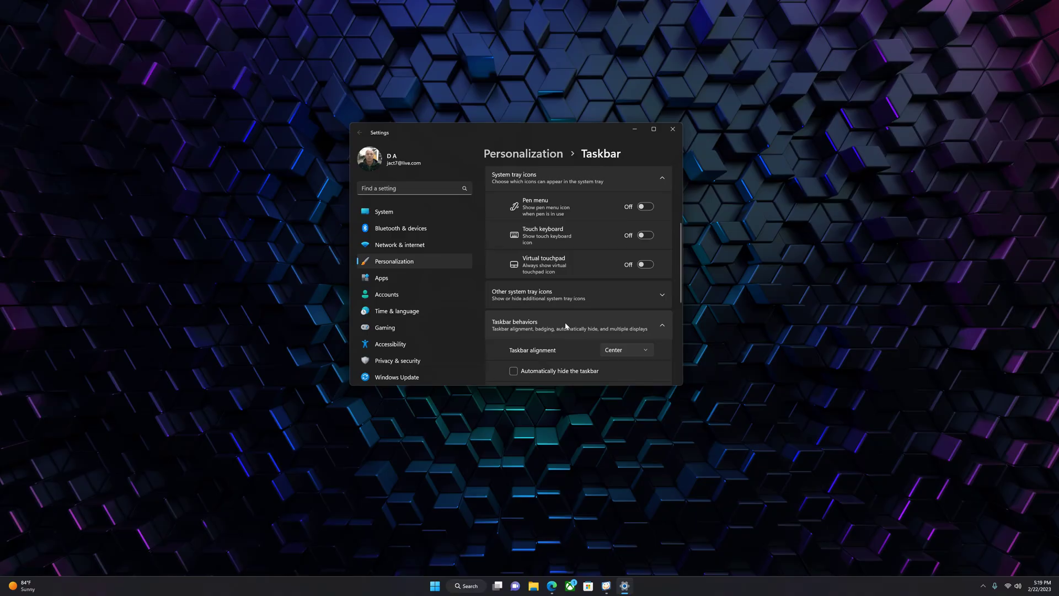
scroll("down", 3)
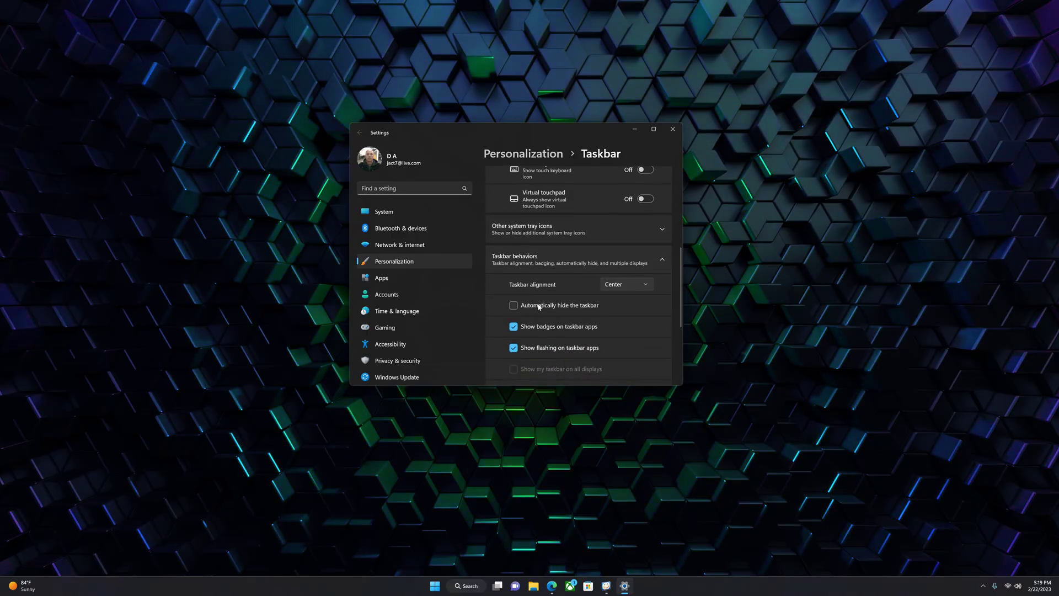
left_click(512, 305)
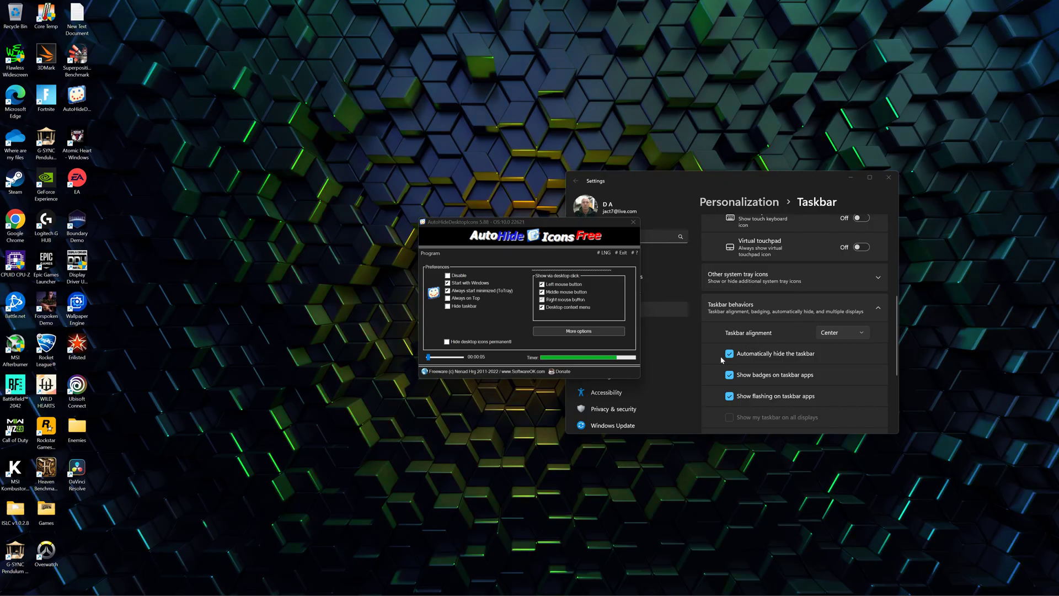
Step: Disable automatic taskbar hiding, close Settings and send AutoHideDesktopIcons to the tray
left_click(729, 353)
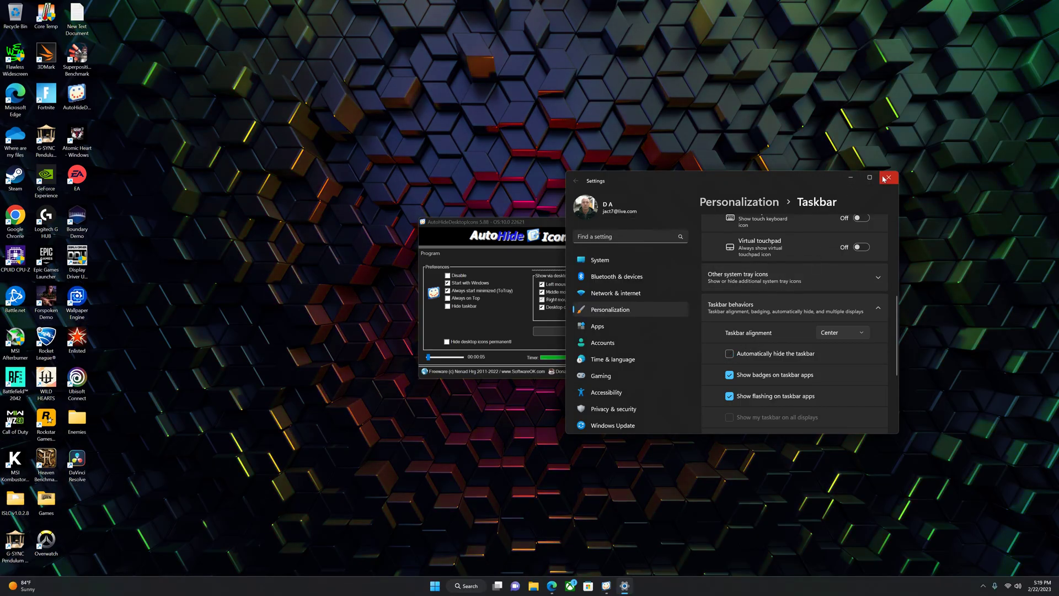
left_click(887, 178)
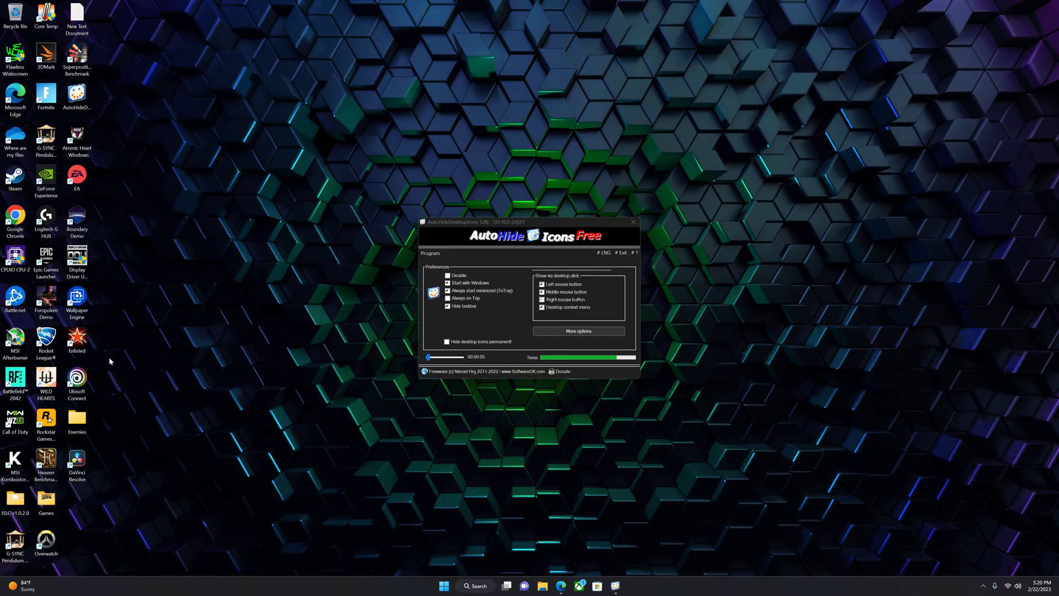
left_click(632, 222)
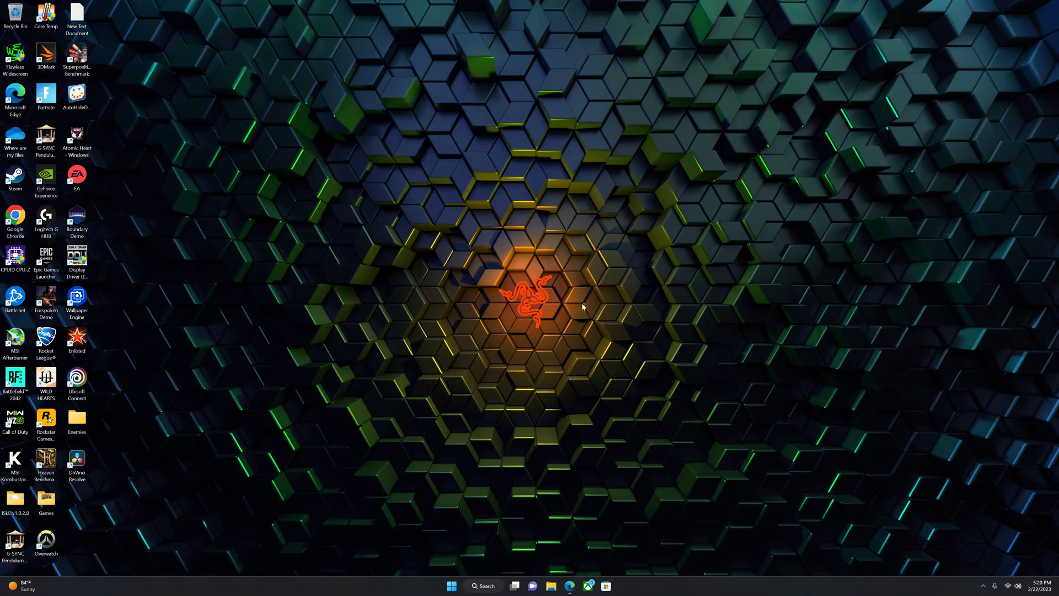